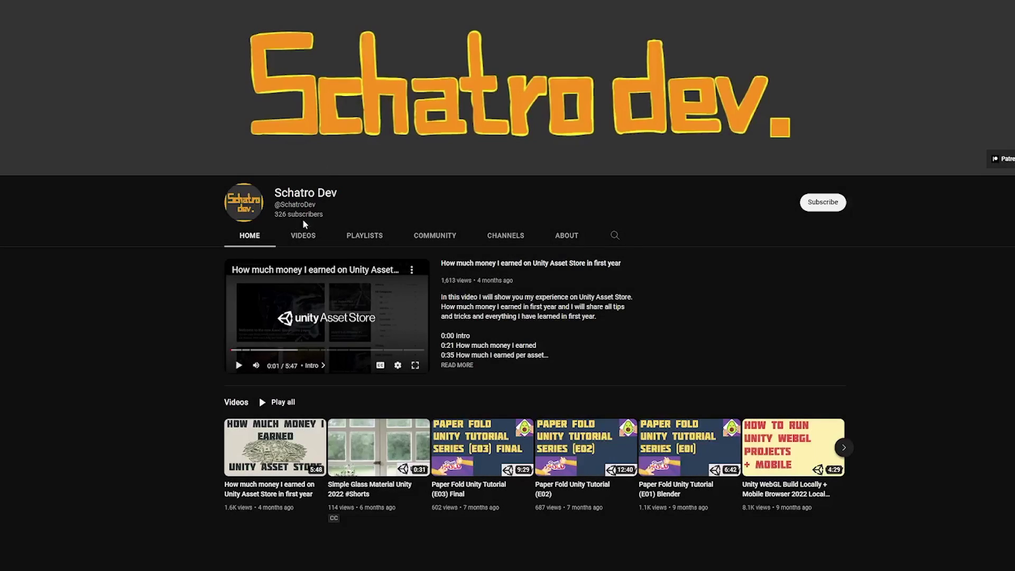
{"action": "mouse_move", "coordinate": [303, 235]}
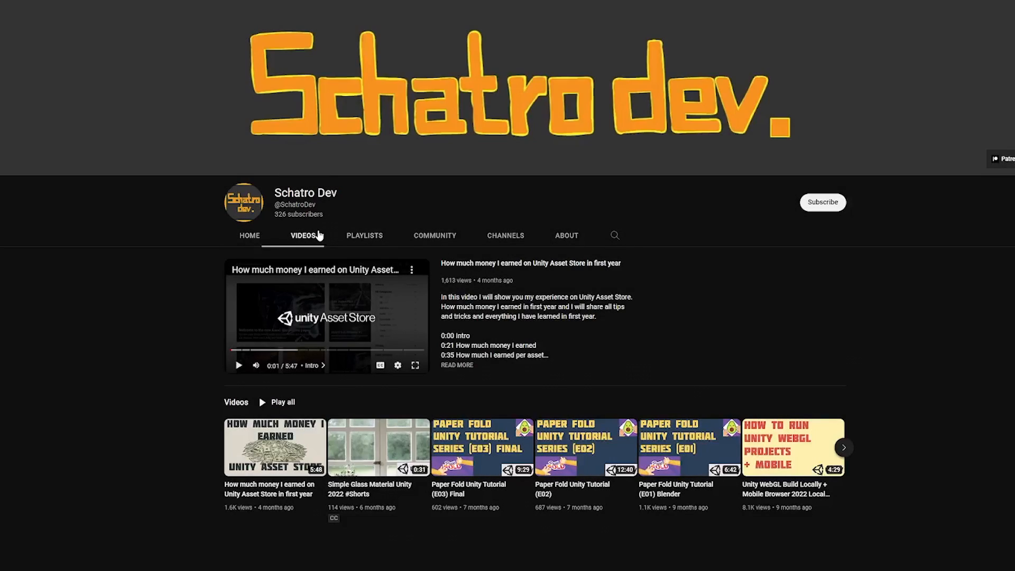
- Scroll through the Schatro Dev channel page before moving to the membership and demo project
{"action": "scroll", "scroll_direction": "down", "scroll_amount": 3}
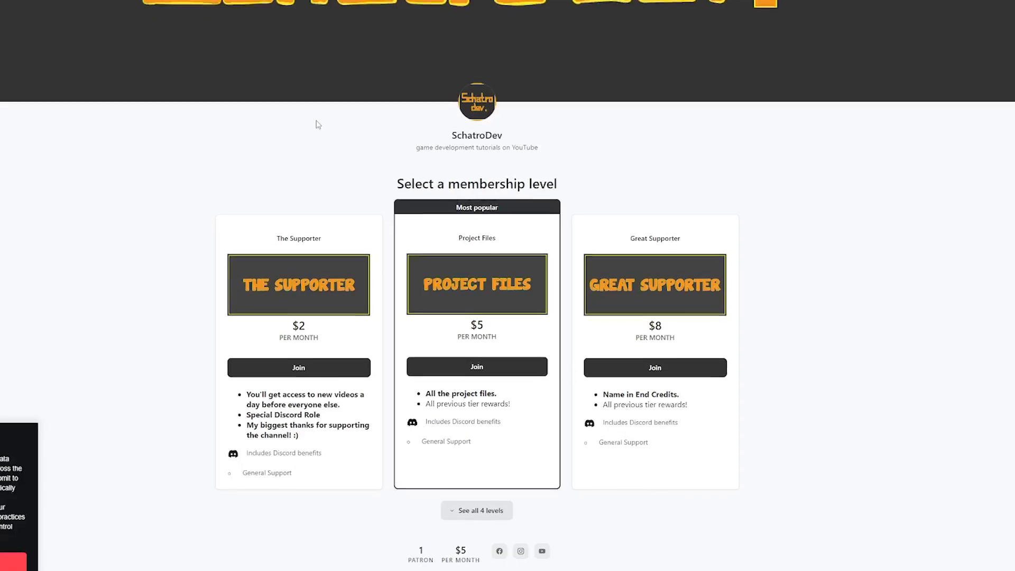
{"action": "scroll", "scroll_direction": "down", "scroll_amount": 3}
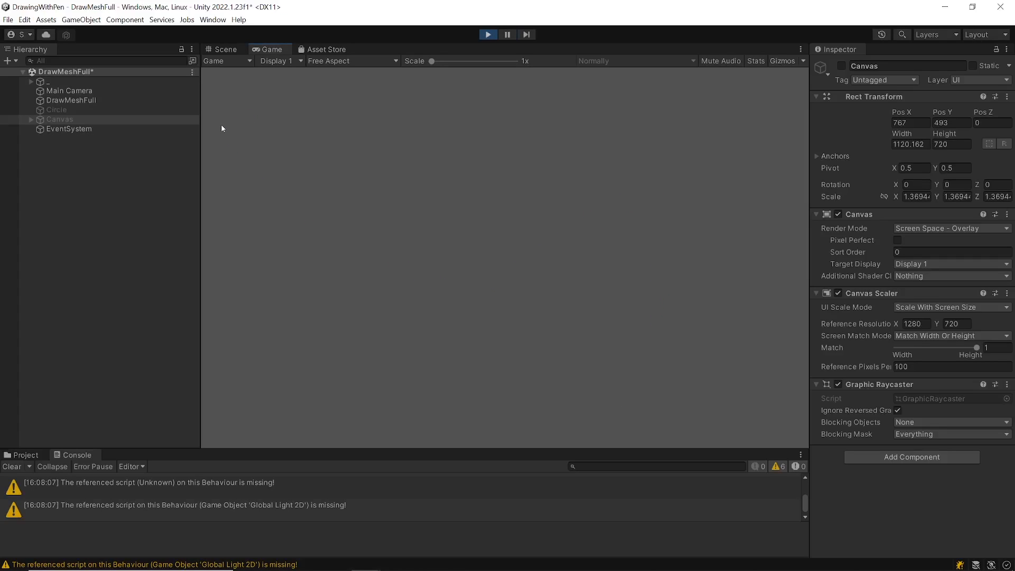
- Stop the drawing demo and bring up the TabletTesting2022 project with its Input System manifest
{"action": "left_click_drag", "start_coordinate": [231, 129], "coordinate": [345, 155]}
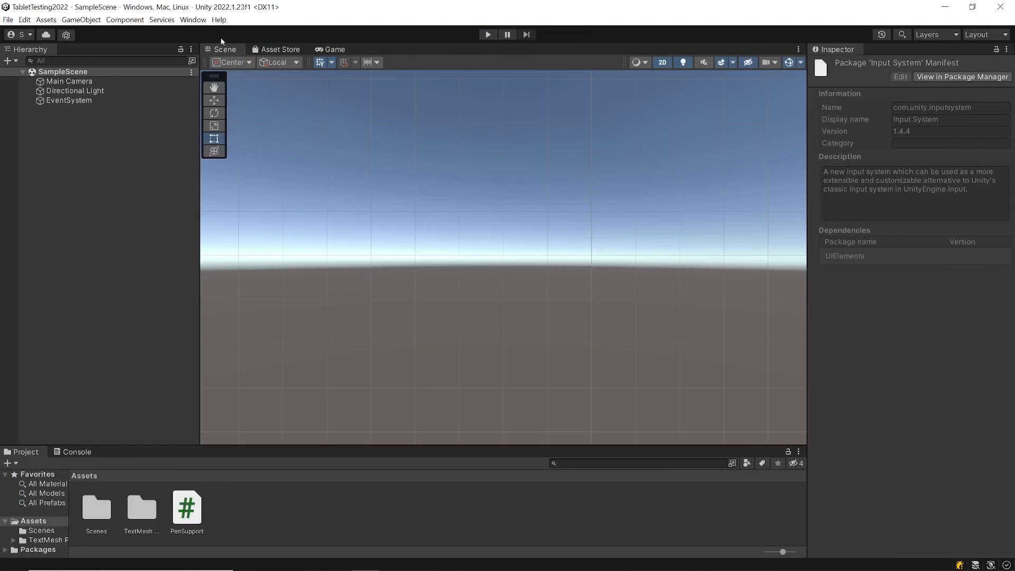
- In Package Manager, list the Unity Registry and search 'input' to show Input System 1.4.4 installed
{"action": "left_click", "coordinate": [192, 19]}
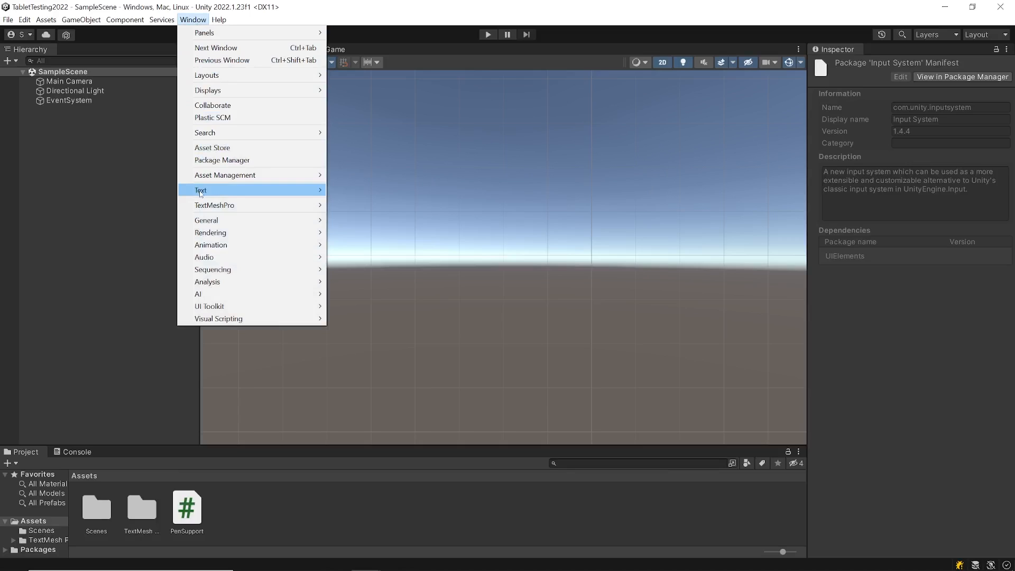
{"action": "left_click", "coordinate": [221, 159]}
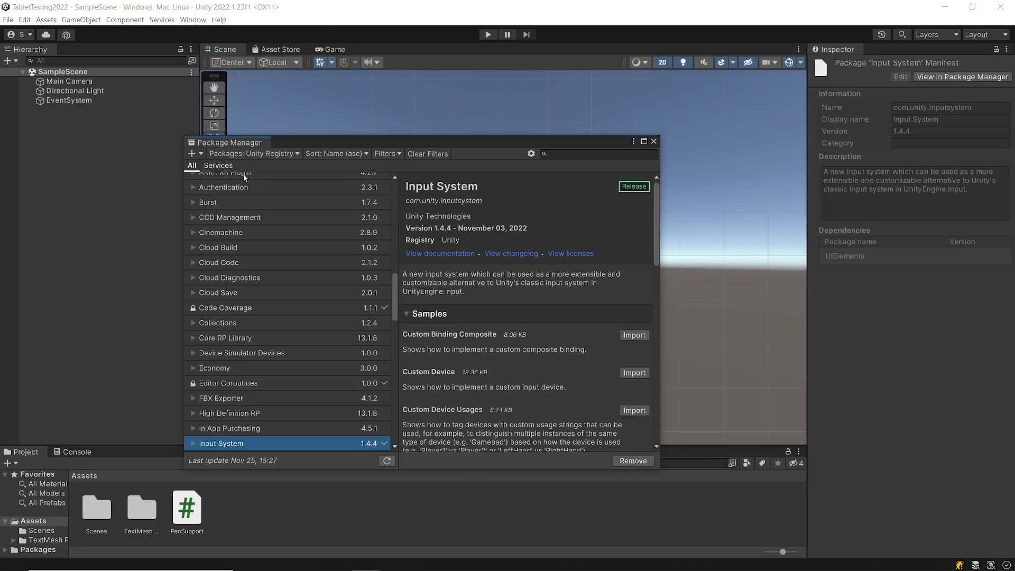
{"action": "left_click", "coordinate": [253, 154]}
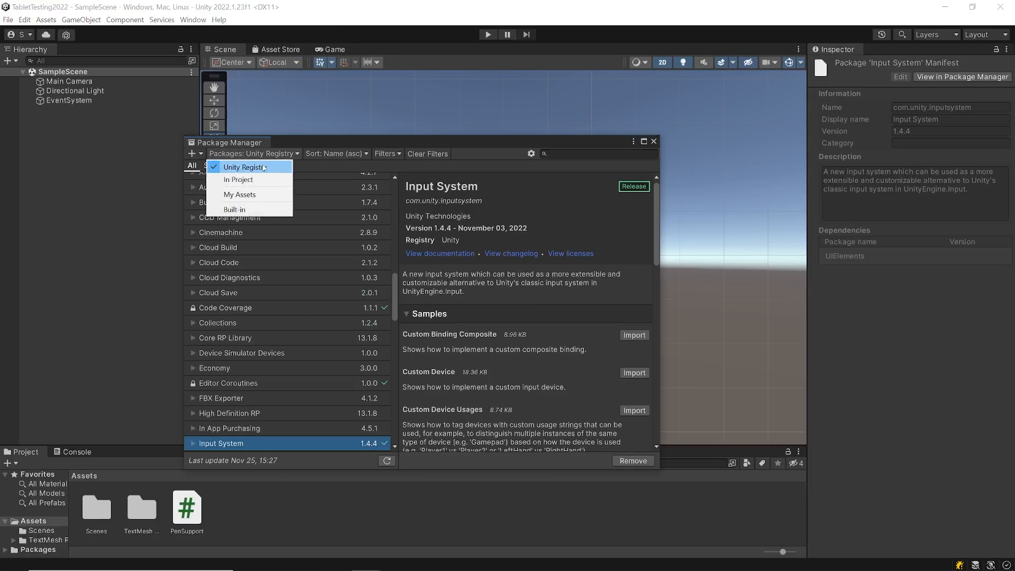
{"action": "left_click", "coordinate": [598, 153]}
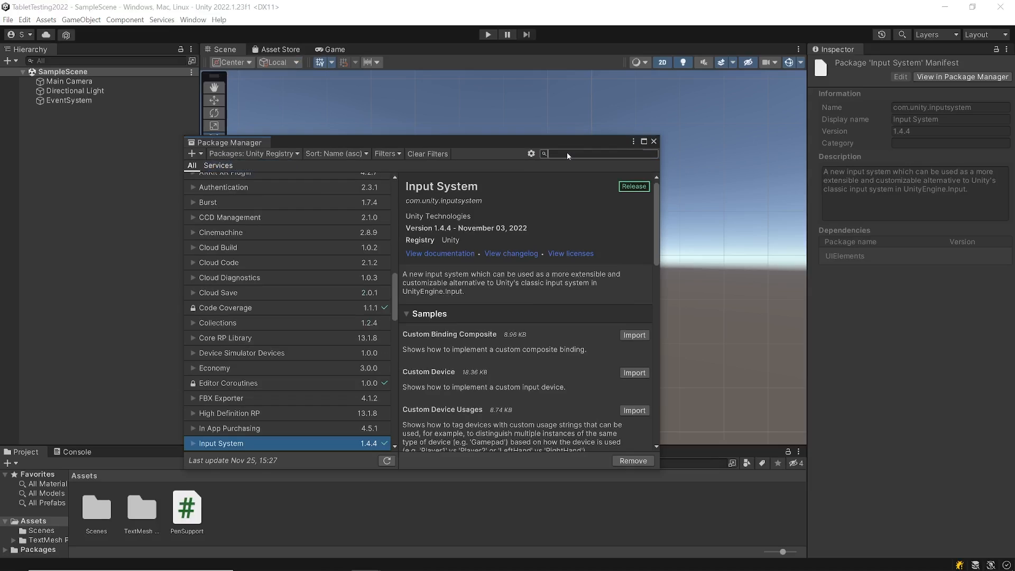
{"action": "type", "text": "input"}
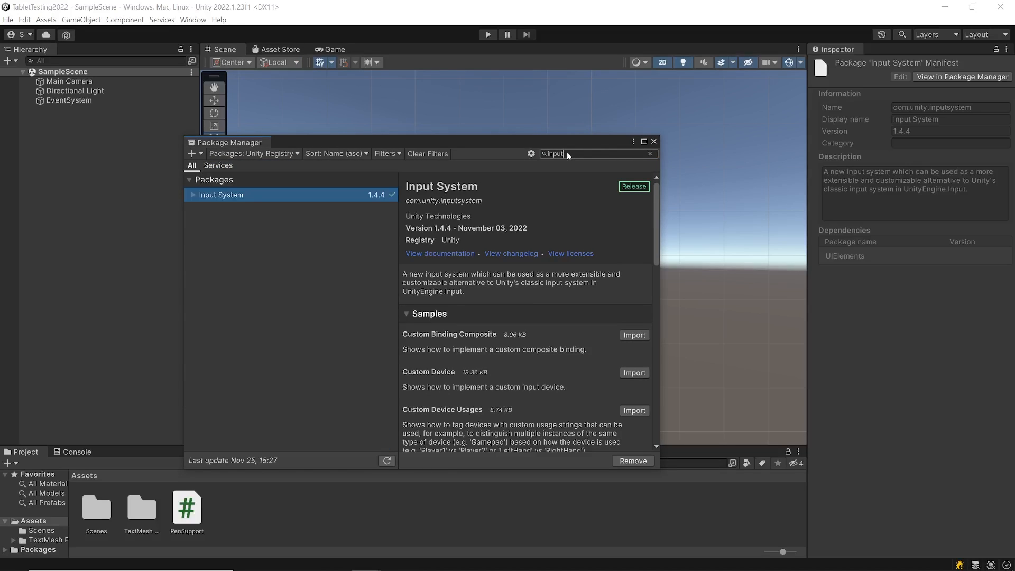
{"action": "mouse_move", "coordinate": [405, 253]}
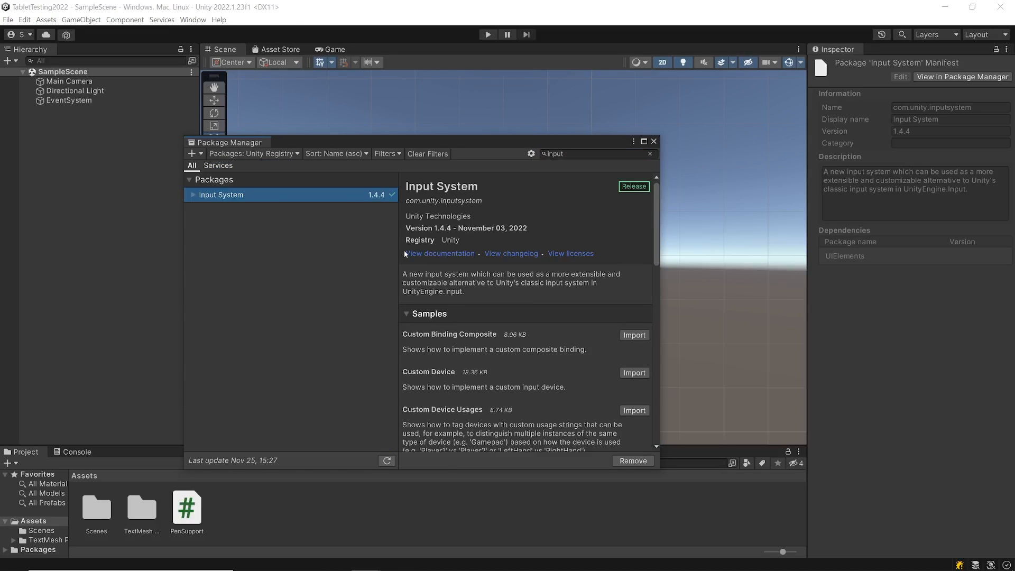
{"action": "mouse_move", "coordinate": [578, 462]}
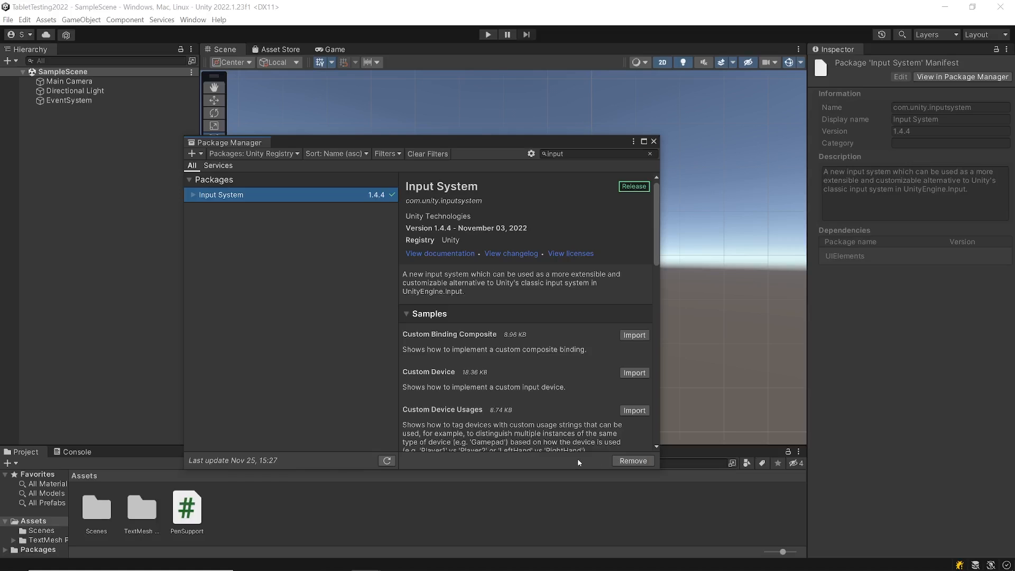
{"action": "mouse_move", "coordinate": [542, 208]}
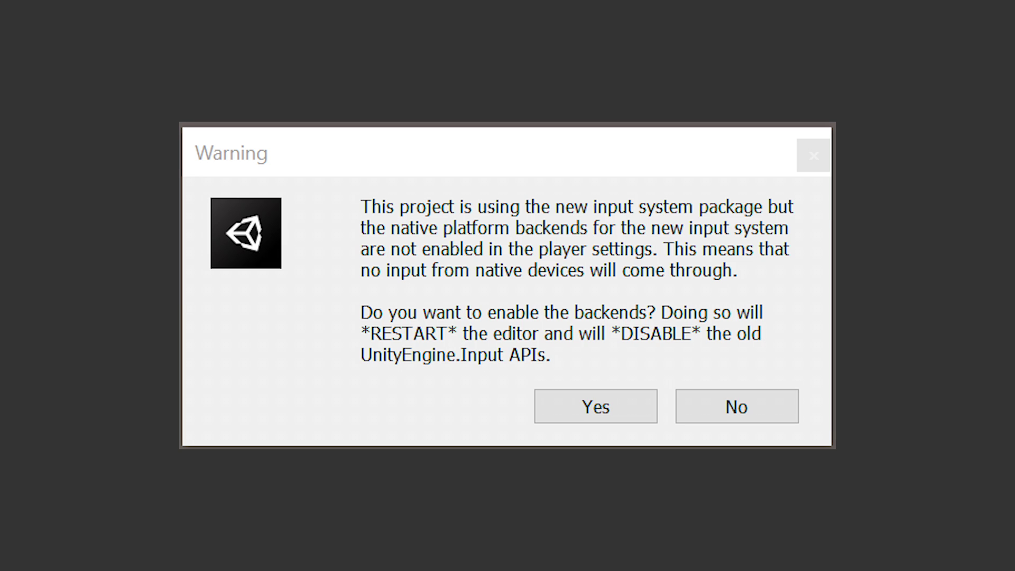
- Dismiss the backend warning and check Player > Active Input Handling in Project Settings is Both
{"action": "left_click", "coordinate": [736, 406]}
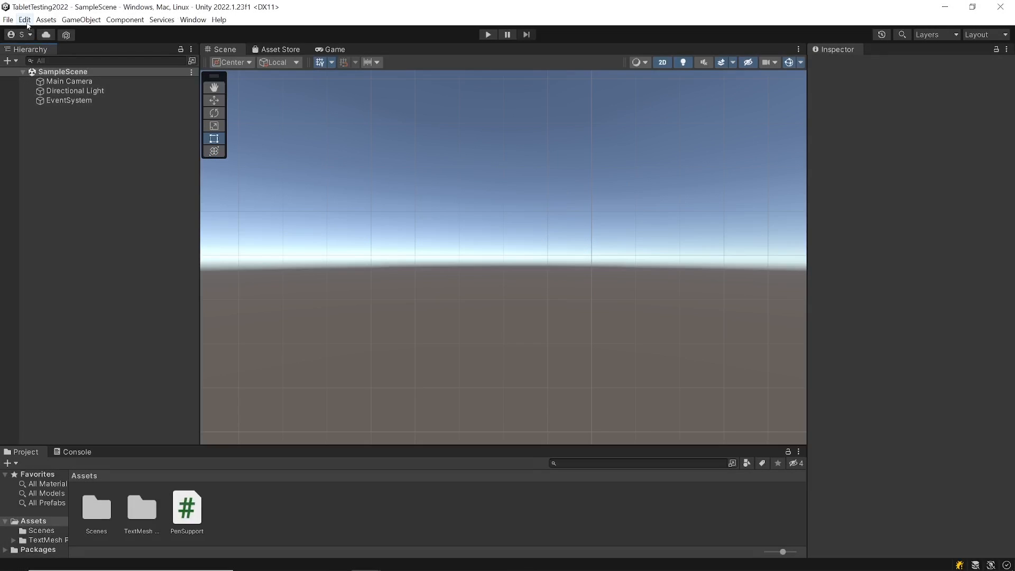
{"action": "left_click", "coordinate": [25, 19]}
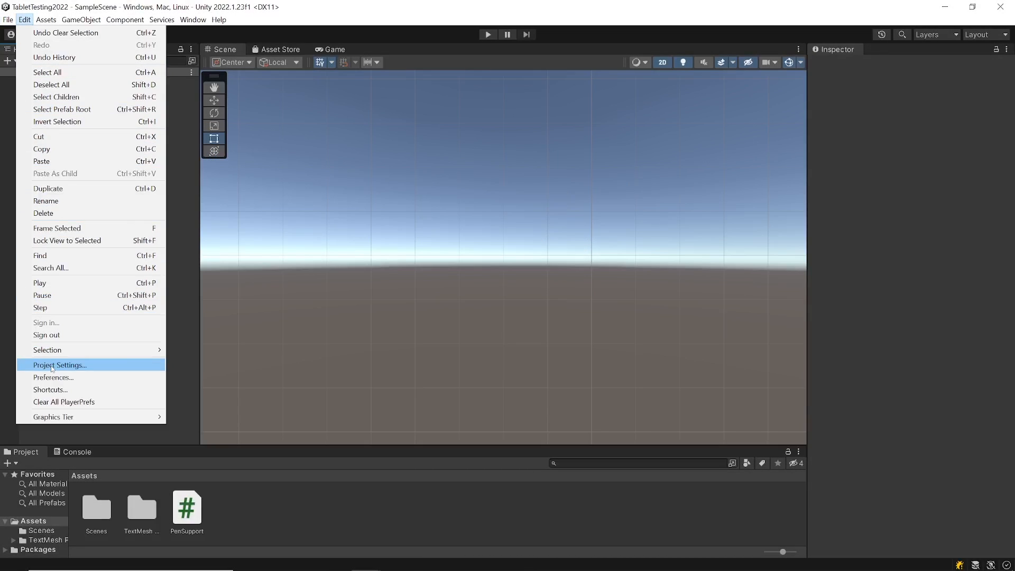
{"action": "left_click", "coordinate": [59, 365]}
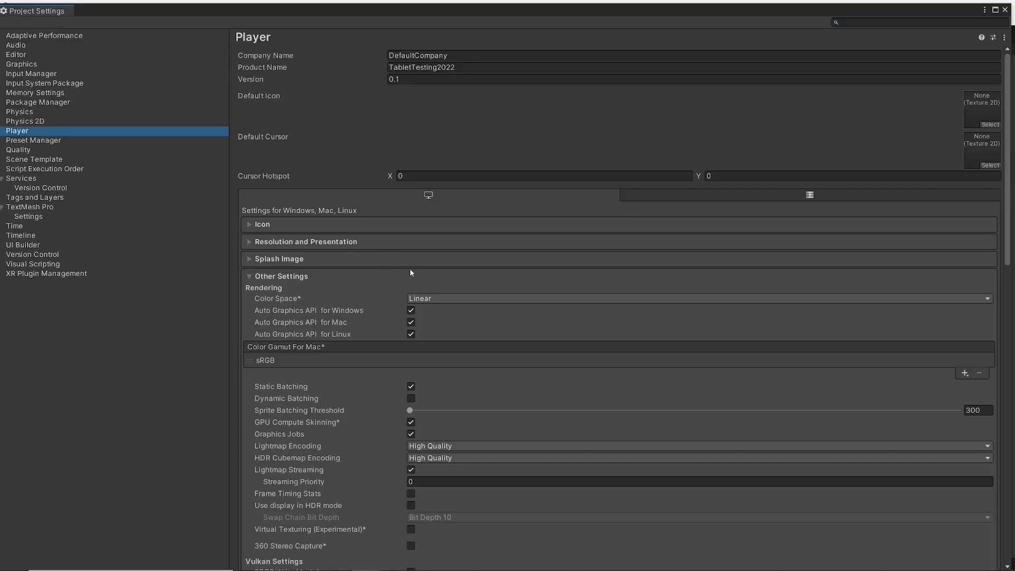
{"action": "scroll", "scroll_direction": "down", "scroll_amount": 3}
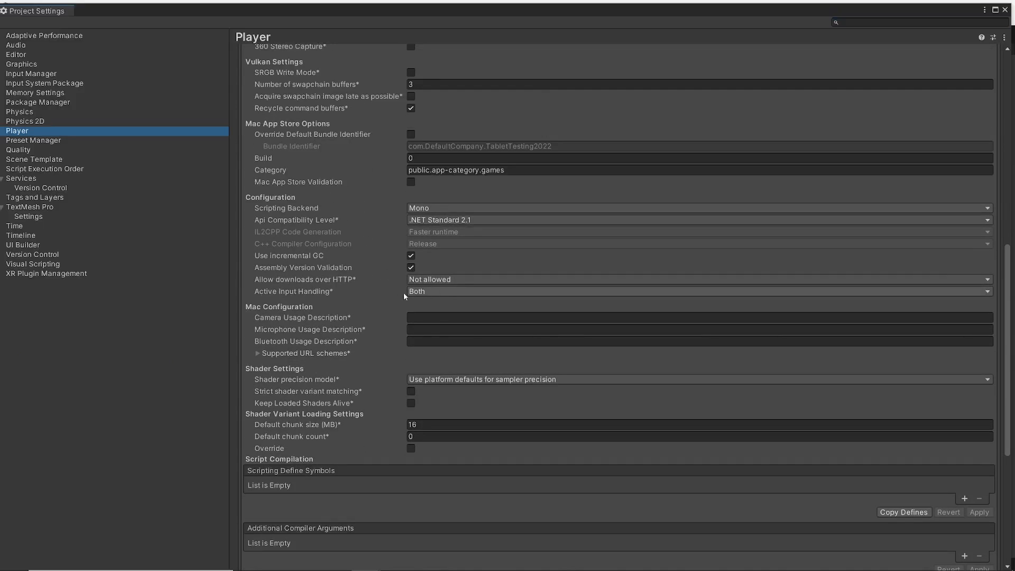
{"action": "left_click", "coordinate": [696, 291]}
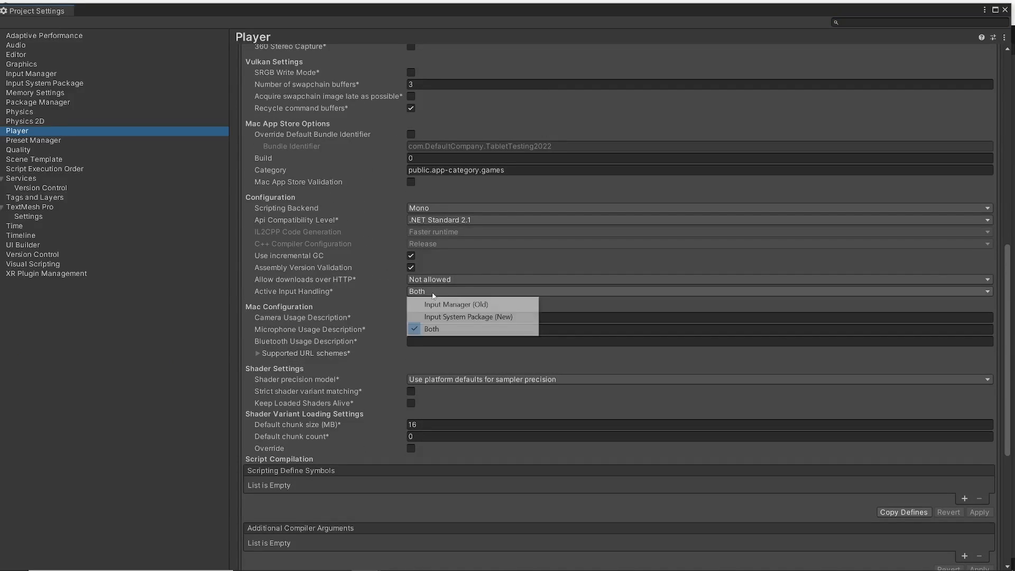
{"action": "mouse_move", "coordinate": [432, 329]}
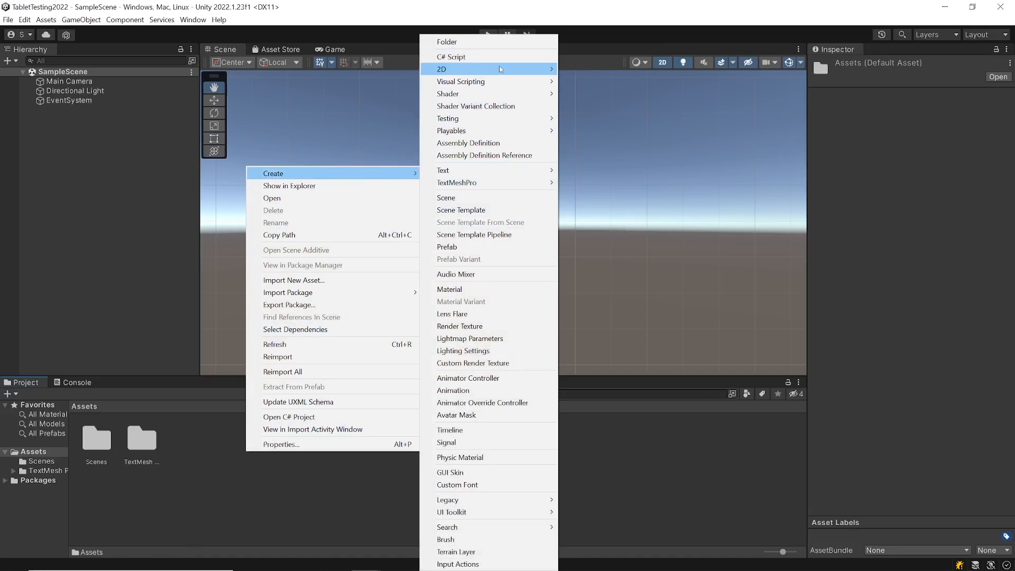
- Create a new C# script in Assets named PenSupport
{"action": "left_click", "coordinate": [452, 57]}
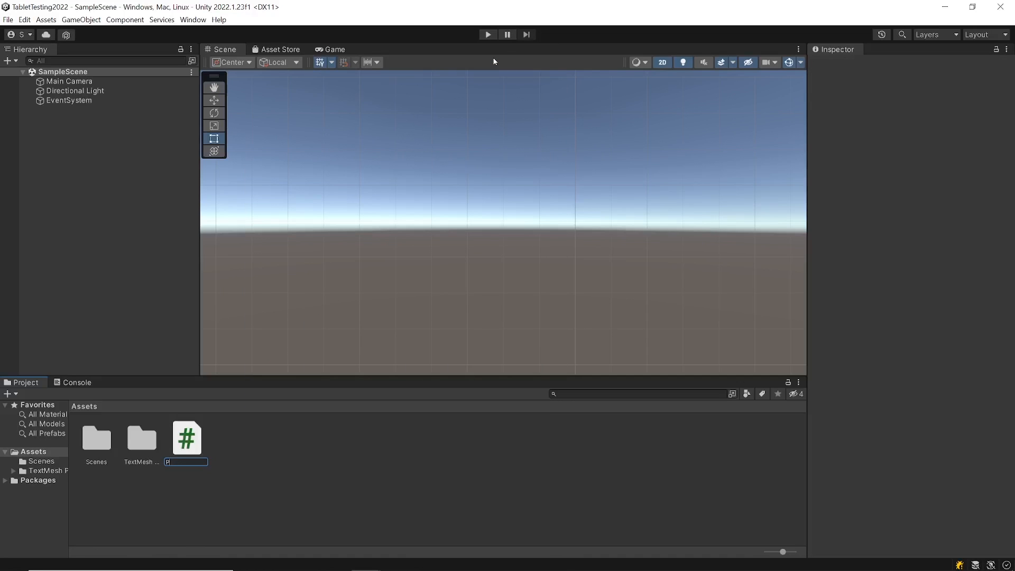
{"action": "type", "text": "PenSupport"}
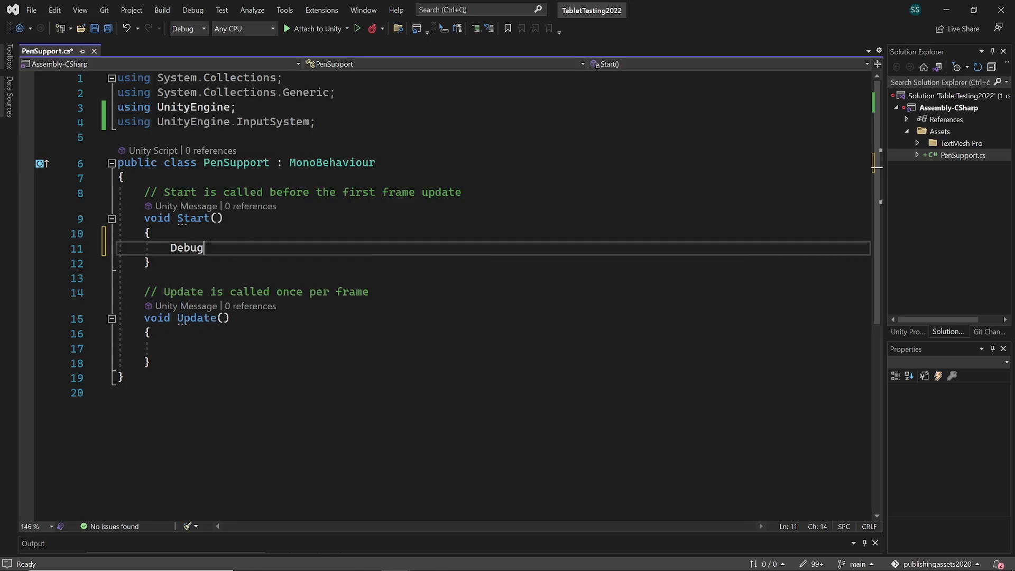
- Write Debug.Log(Pen.current.displayName) in Start, picking displayName from IntelliSense
{"action": "type", "text": ".Log"}
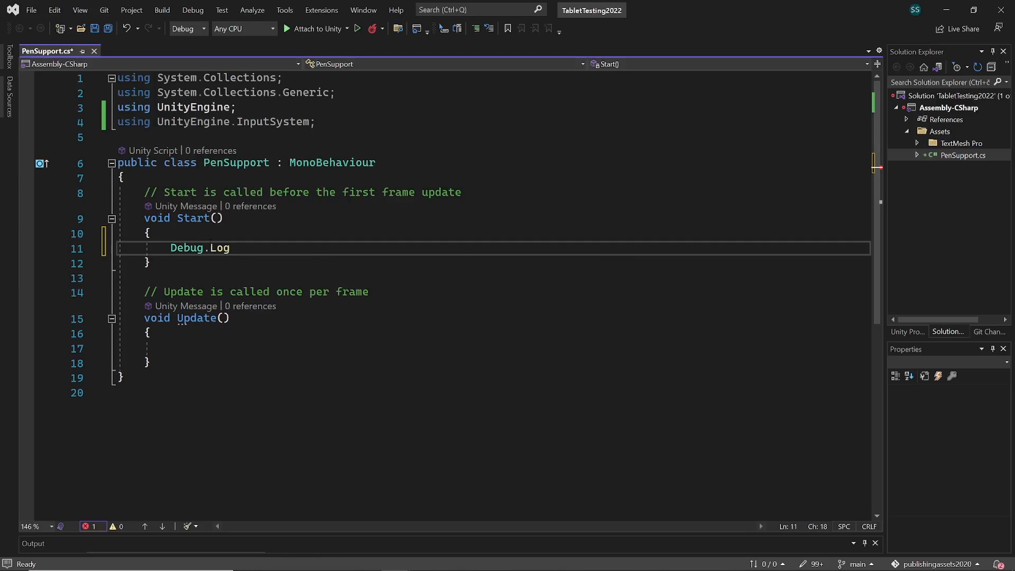
{"action": "type", "text": "(Pen.curr"}
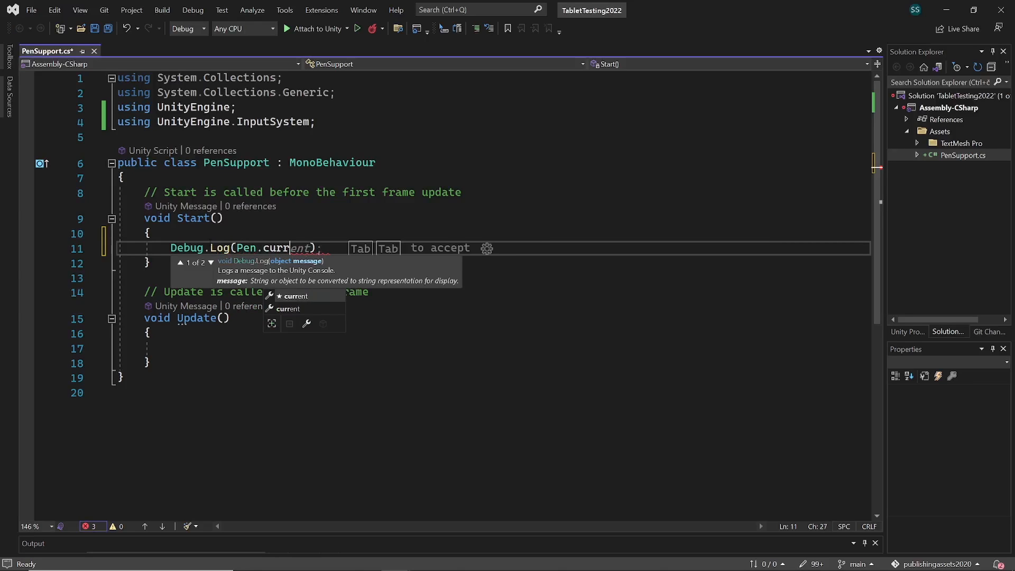
{"action": "type", "text": "."}
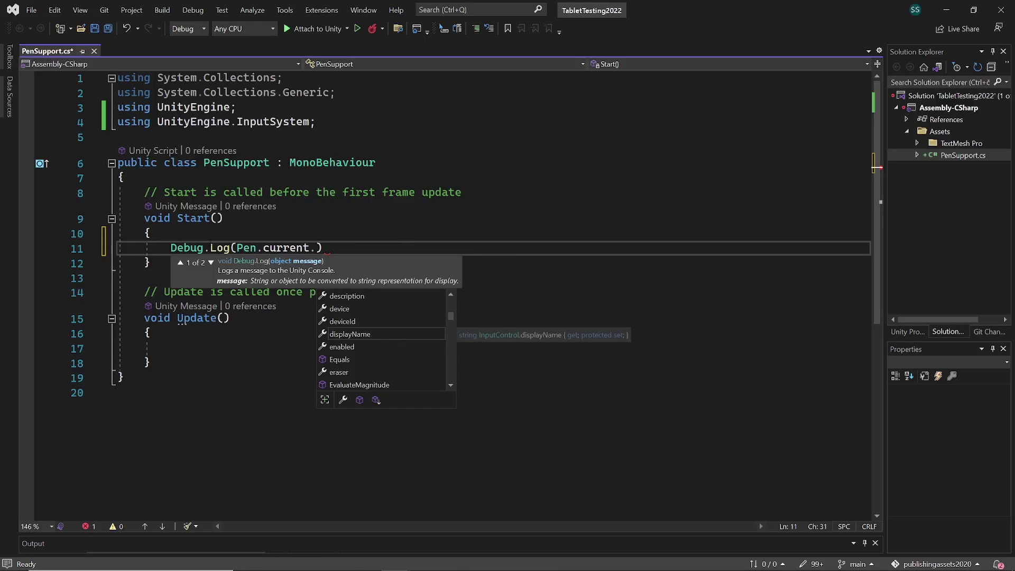
{"action": "type", "text": "disp"}
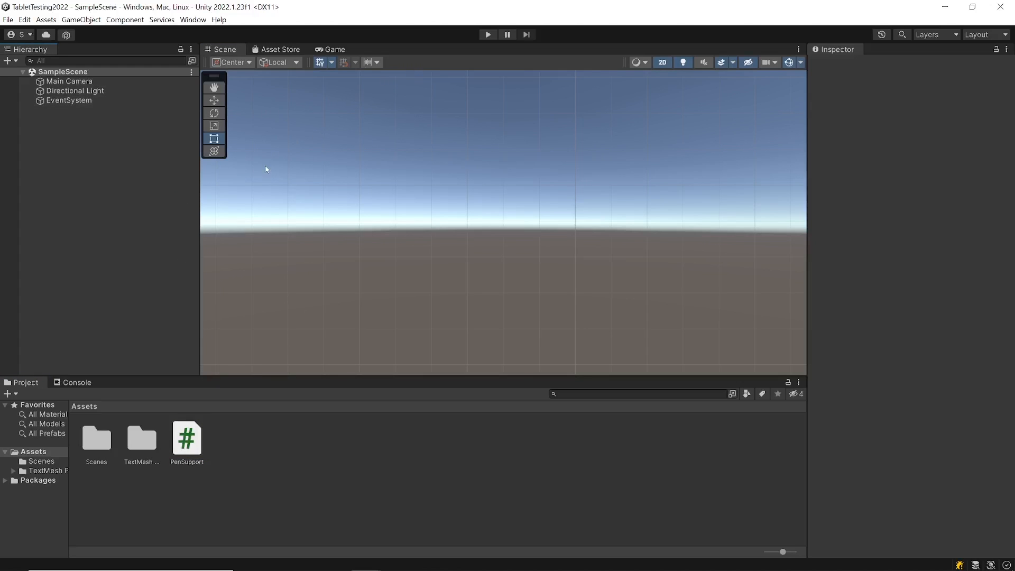
- Play the scene and view the Console showing the pen name CTL-672 logged
{"action": "left_click", "coordinate": [486, 34]}
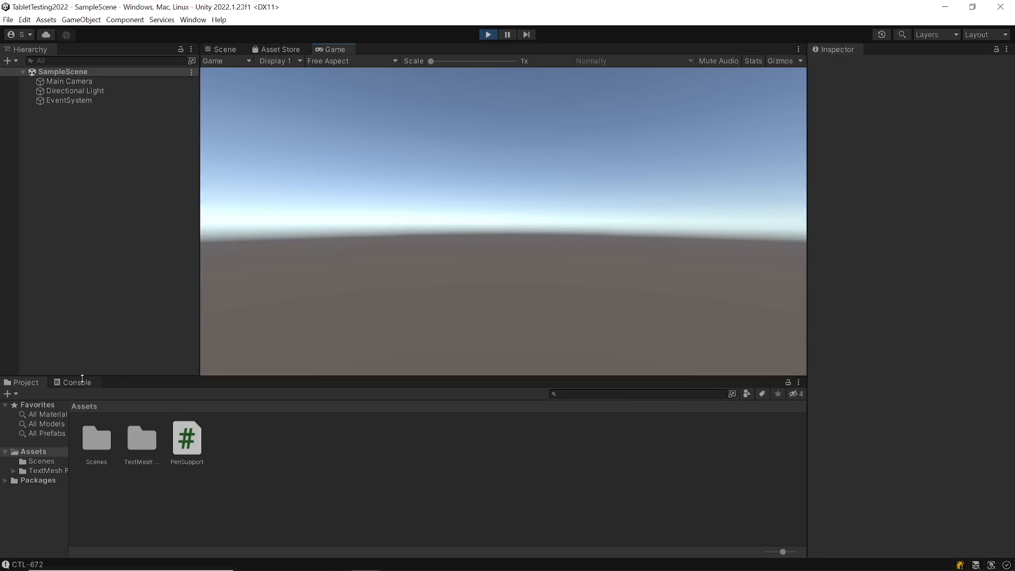
{"action": "left_click", "coordinate": [76, 381]}
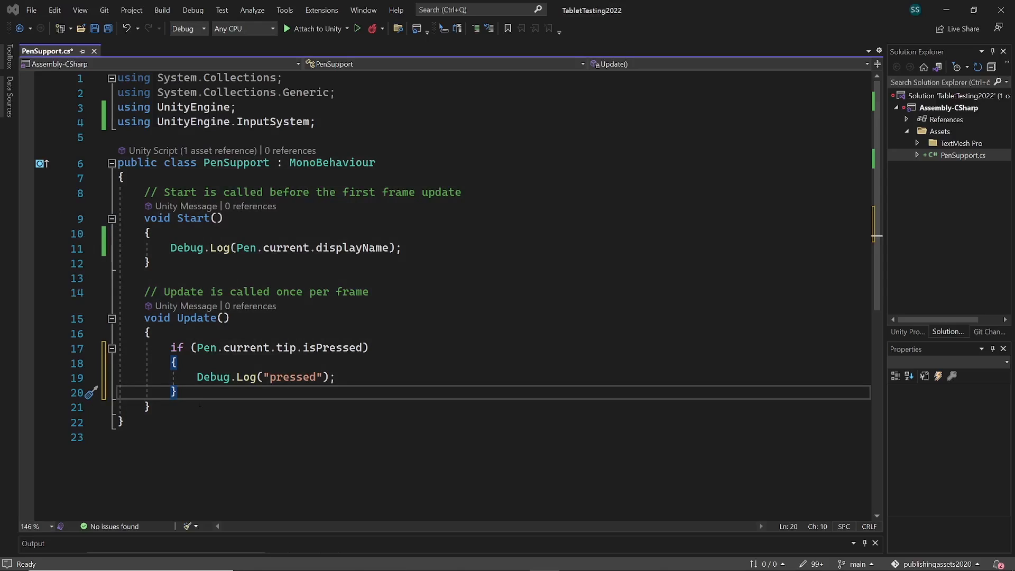
- Add an if on Pen.current.tip.wasPressedThisFrame in Update, save, and tap the pen in Play mode
{"action": "key", "text": "Enter"}
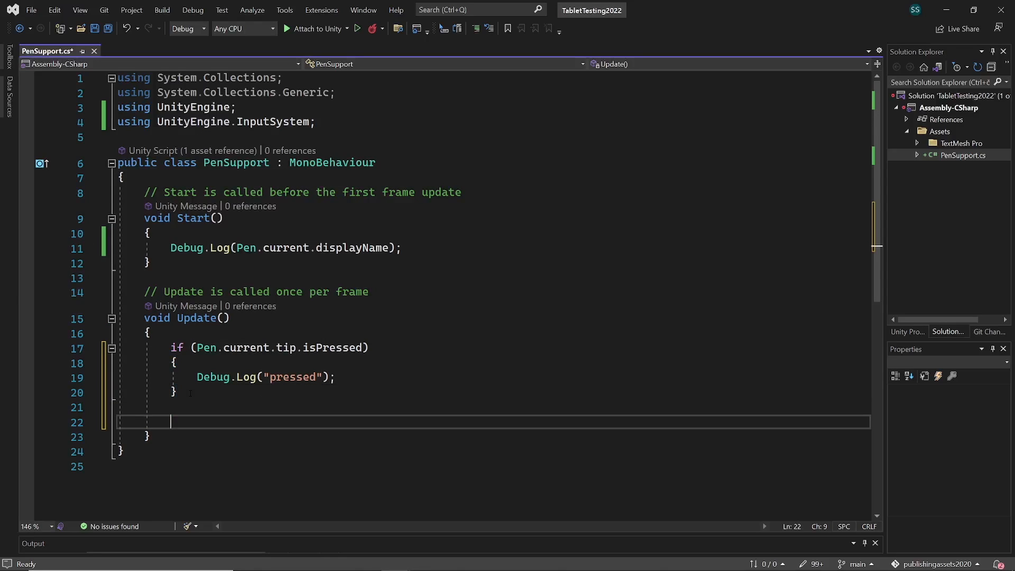
{"action": "type", "text": "if (Pen.current.tip.wasPressedThisFrame)"}
{"action": "type", "text": "Debug.Log(\"pressed this frame\");"}
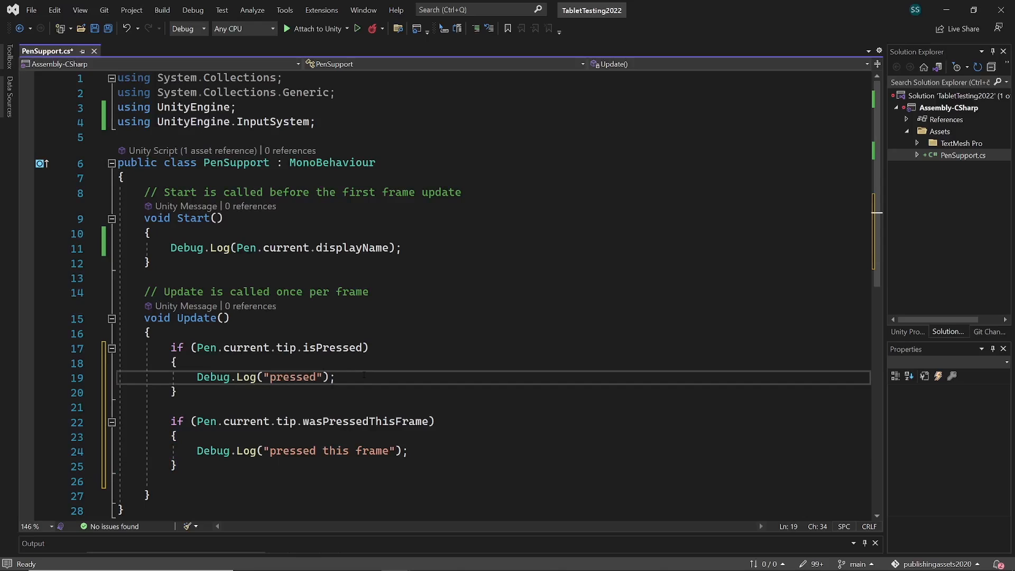
{"action": "key", "text": "ctrl+s"}
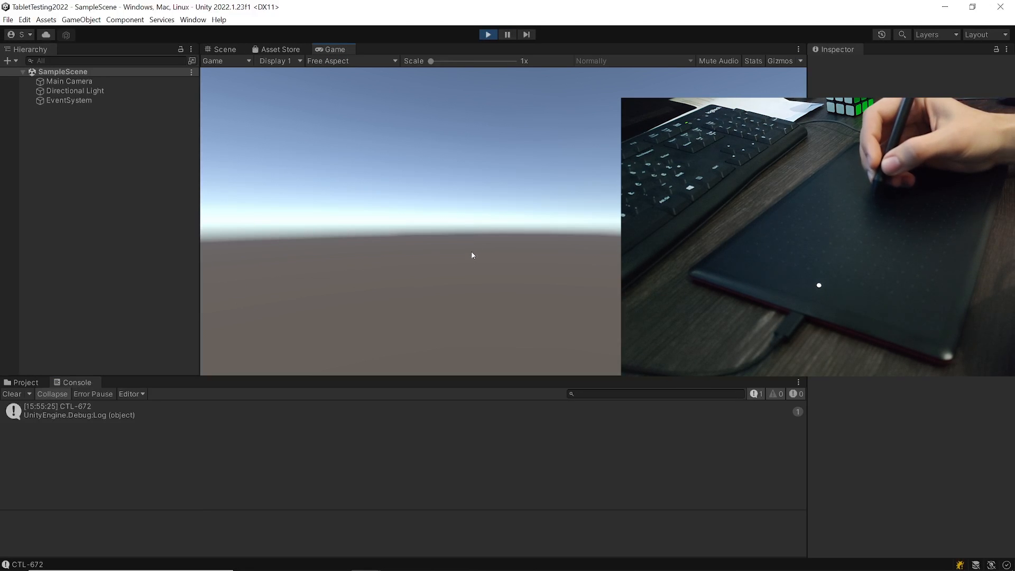
{"action": "mouse_move", "coordinate": [461, 280]}
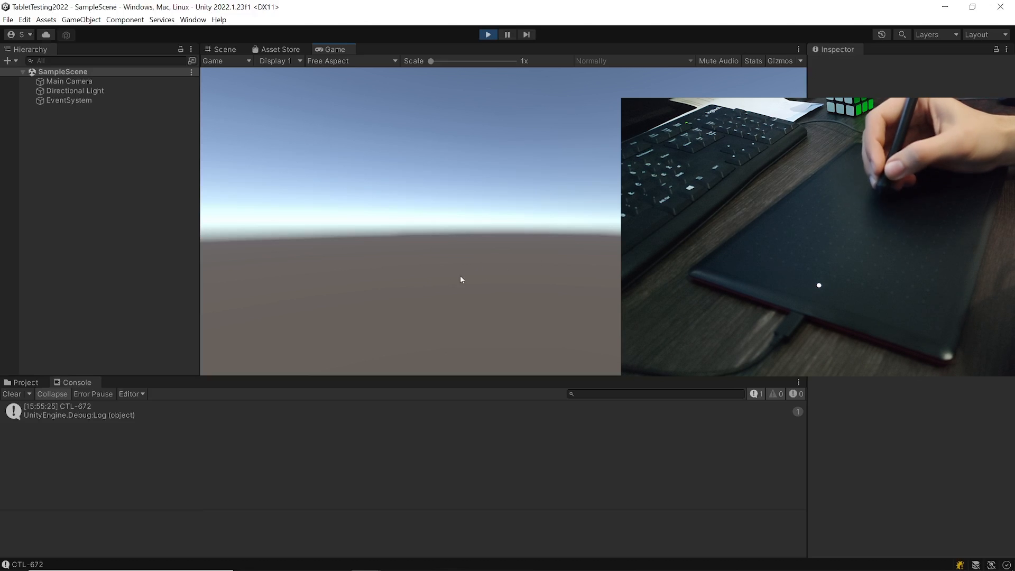
{"action": "left_click", "coordinate": [527, 240]}
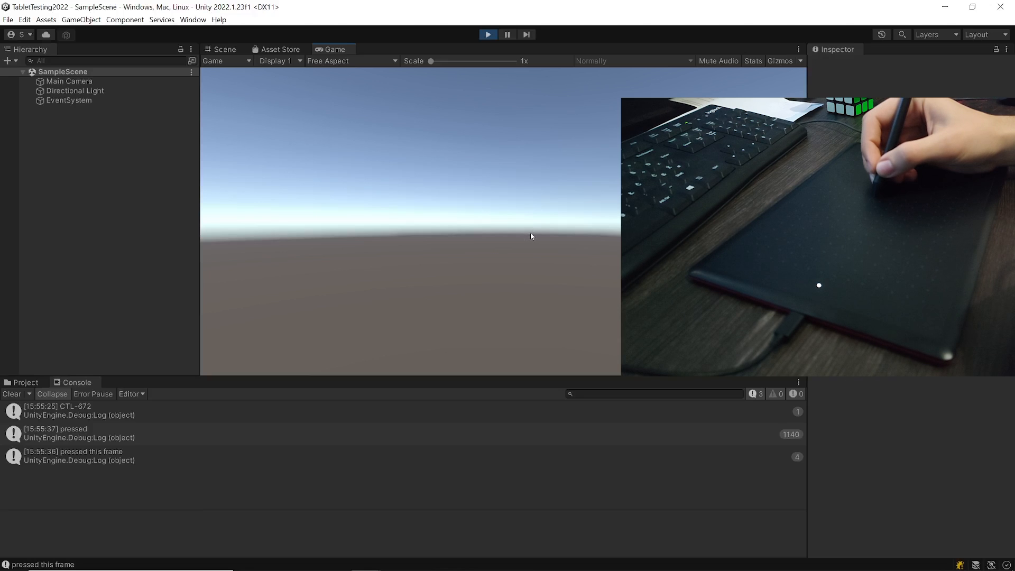
{"action": "mouse_move", "coordinate": [559, 243]}
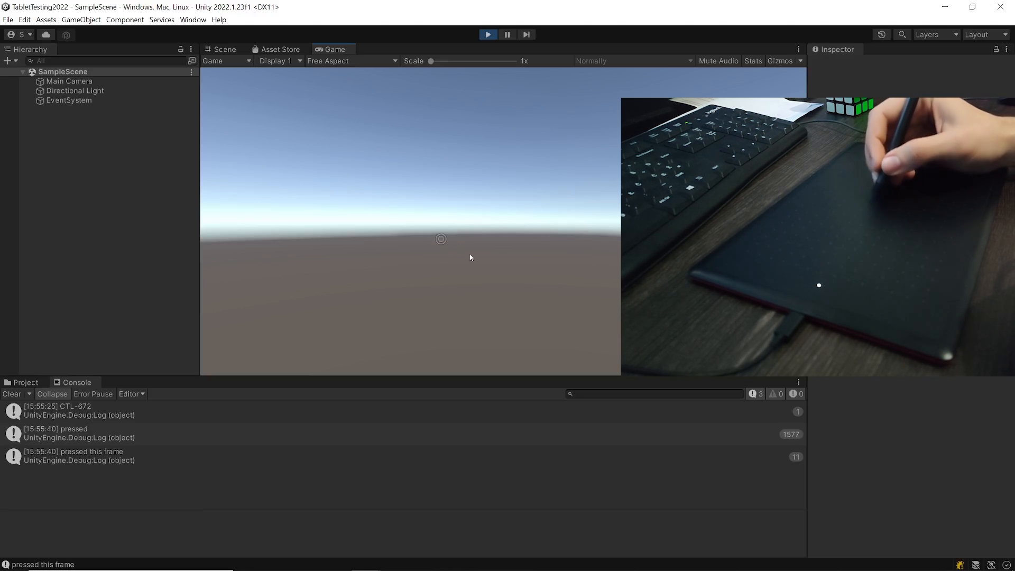
{"action": "mouse_move", "coordinate": [495, 272]}
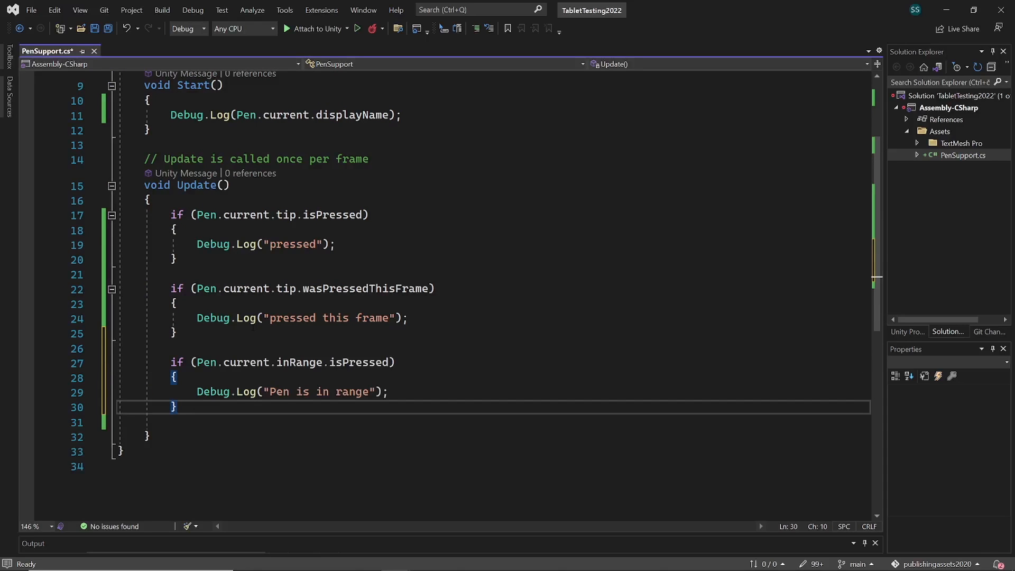
- Save the new Pen.current.inRange.isPressed check logging 'Pen is in range'
{"action": "key", "text": "ctrl+s"}
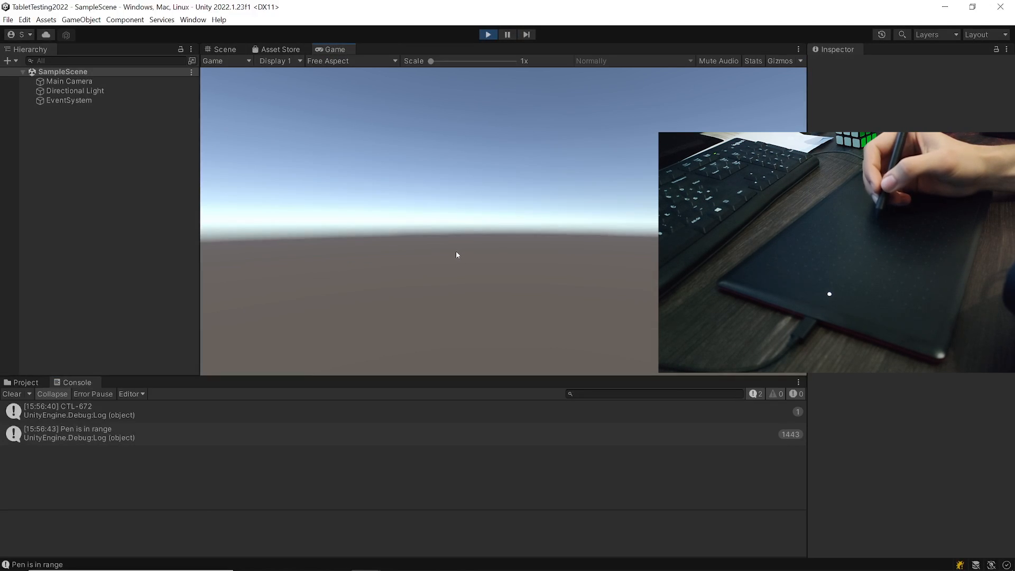
{"action": "mouse_move", "coordinate": [471, 240]}
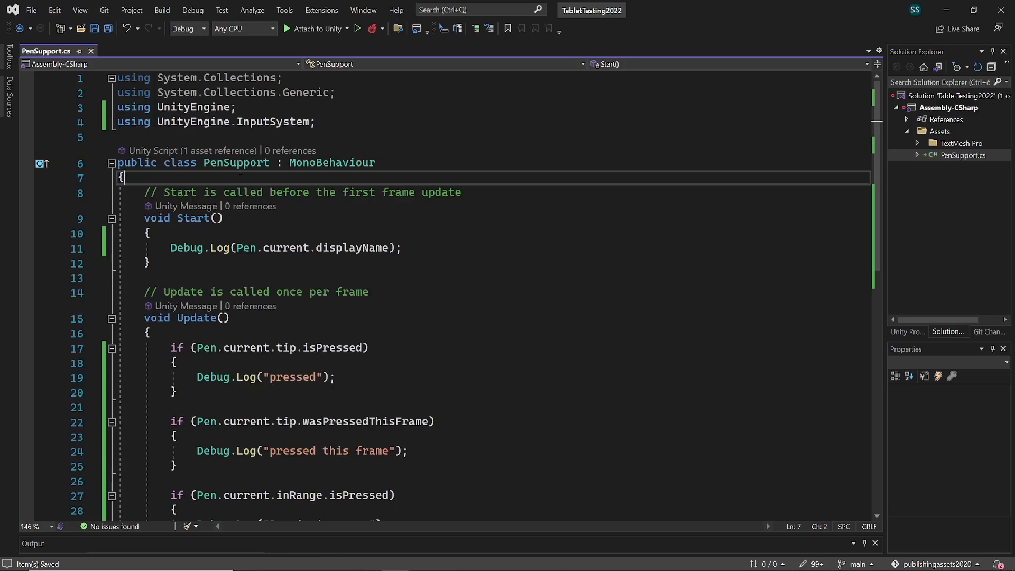
- Declare public float currentPressure = 0; and save the script
{"action": "type", "text": "public float currentPressure = 0;"}
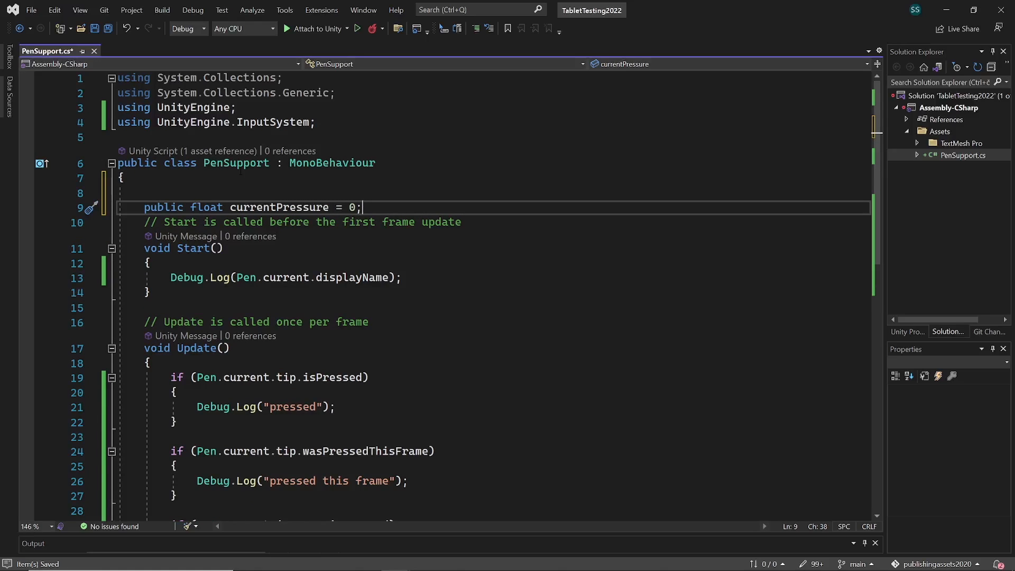
{"action": "scroll", "scroll_direction": "down", "scroll_amount": 3}
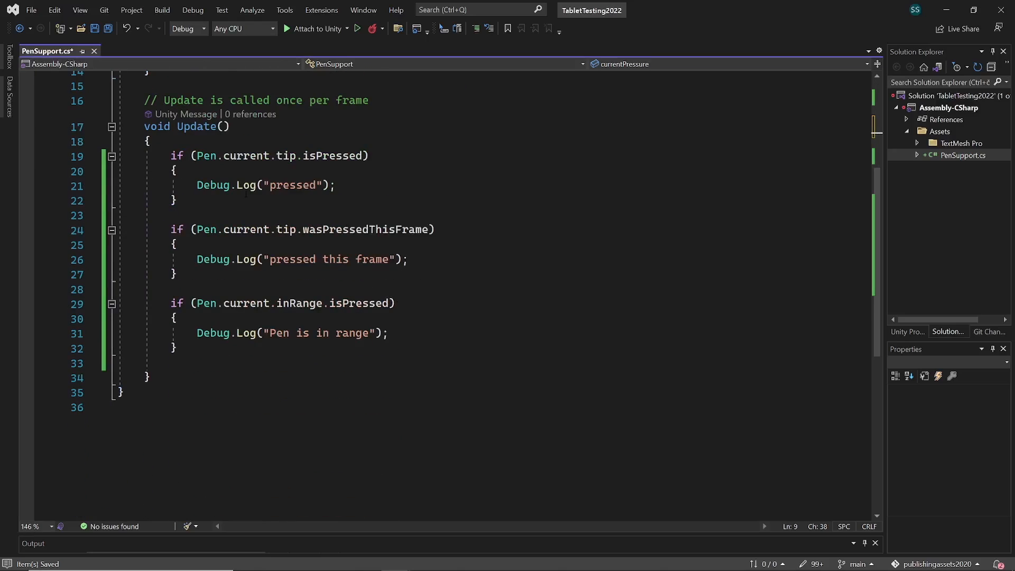
{"action": "left_click", "coordinate": [174, 348]}
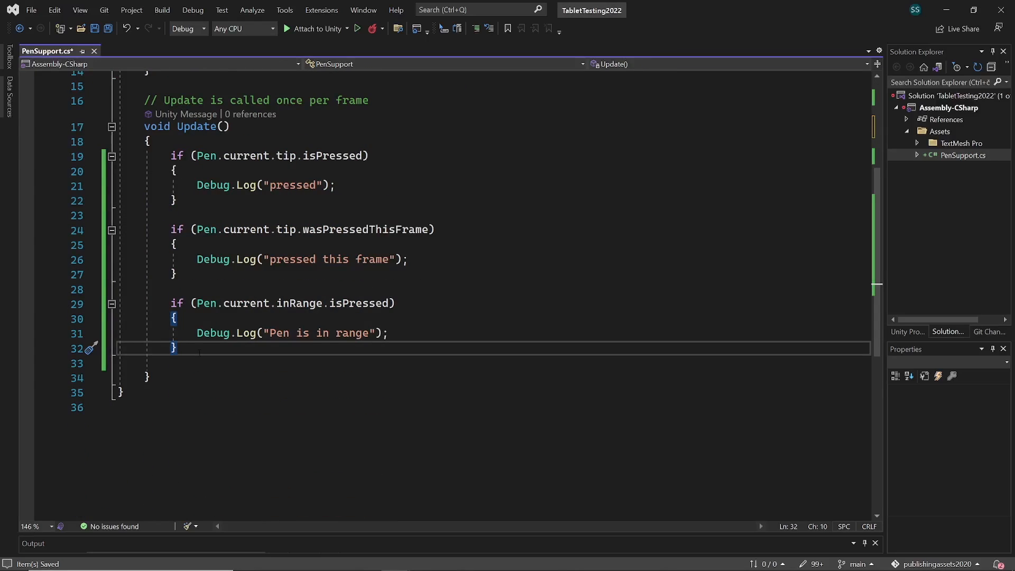
{"action": "key", "text": "enter"}
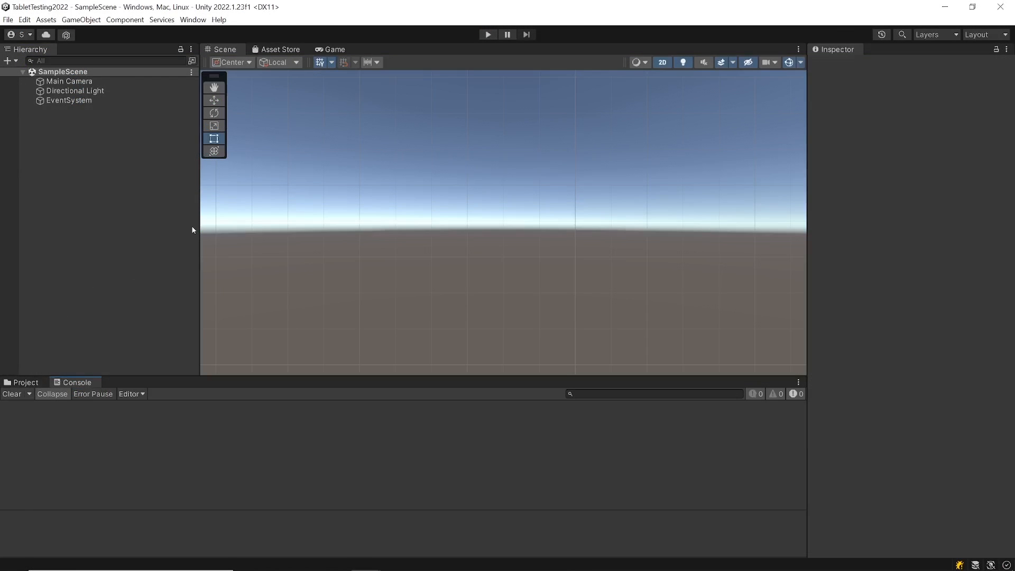
- Select Main Camera to see Pen Support's Current Pressure and run the scene to watch it
{"action": "left_click", "coordinate": [69, 82]}
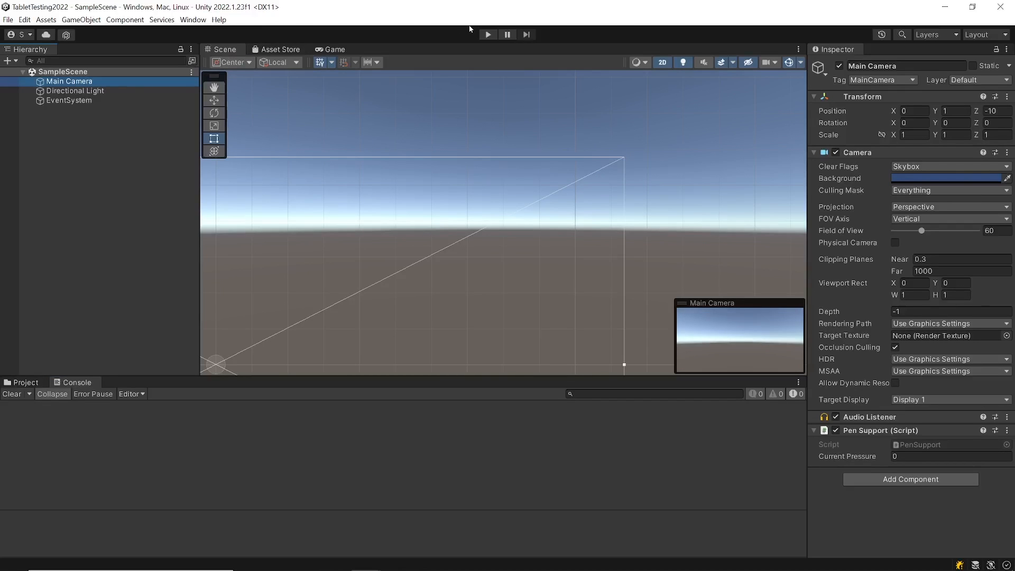
{"action": "left_click", "coordinate": [486, 34]}
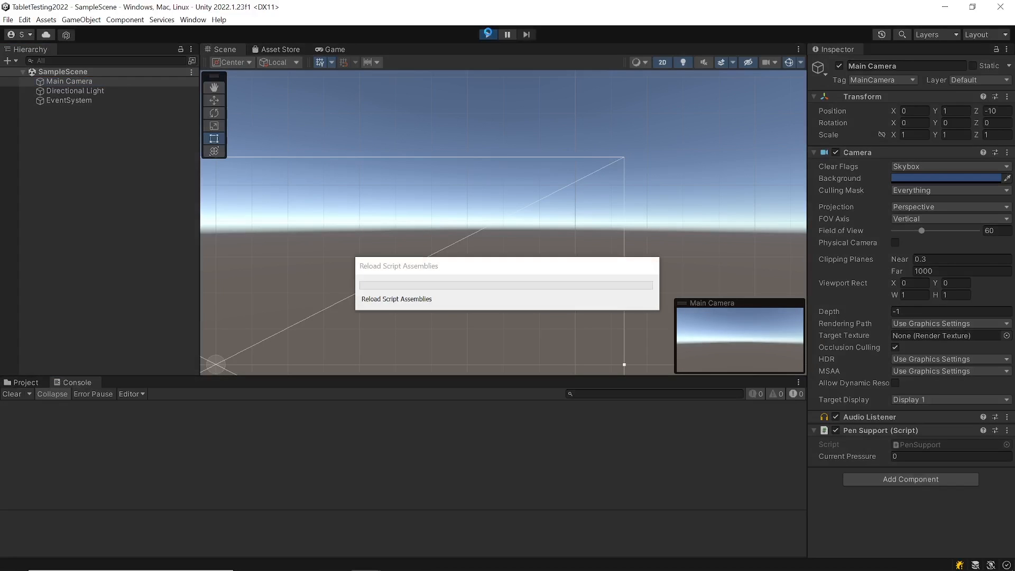
{"action": "left_click", "coordinate": [488, 34]}
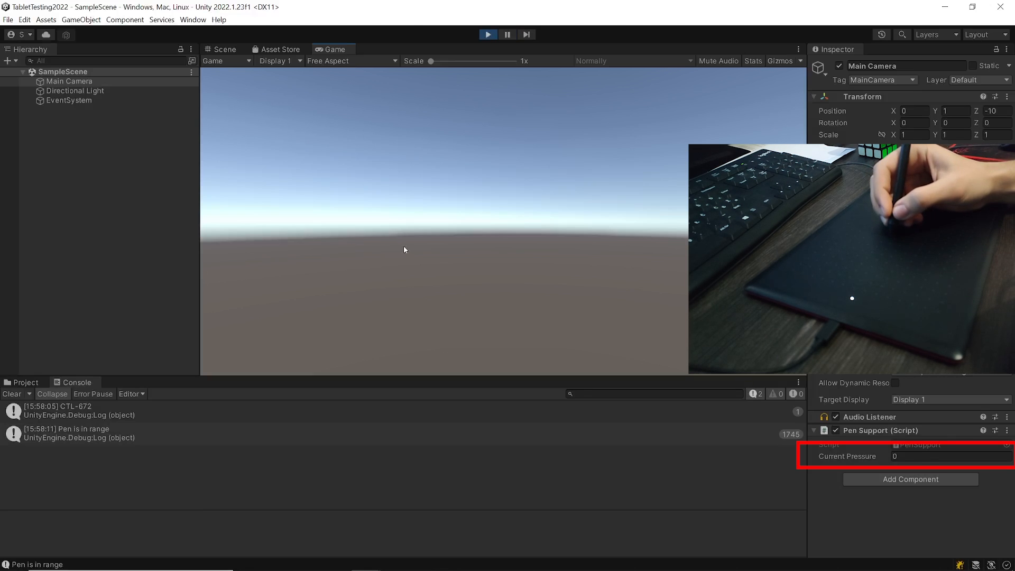
{"action": "left_click", "coordinate": [402, 248]}
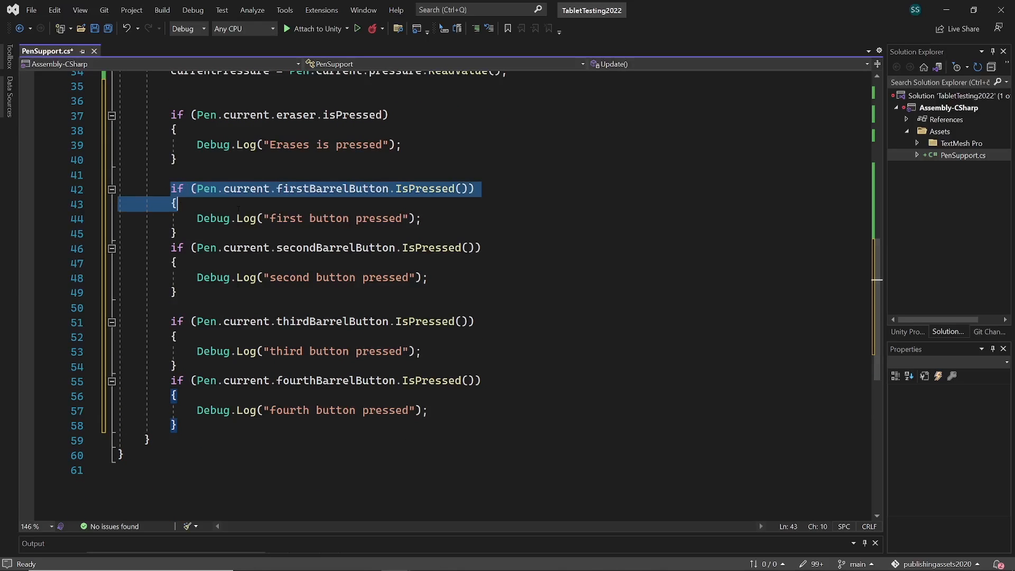
- Highlight the firstBarrelButton.IsPressed() check in the PenSupport script
{"action": "left_click", "coordinate": [175, 425]}
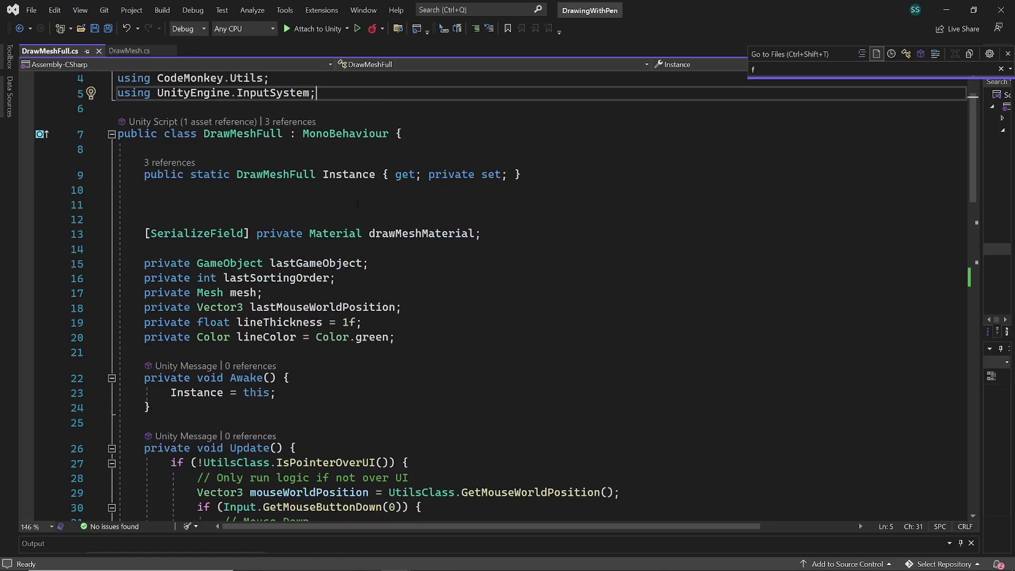
- Review DrawMeshFull's Update code, then show the Code Monkey drawing tutorial on YouTube
{"action": "scroll", "scroll_direction": "down", "scroll_amount": 3}
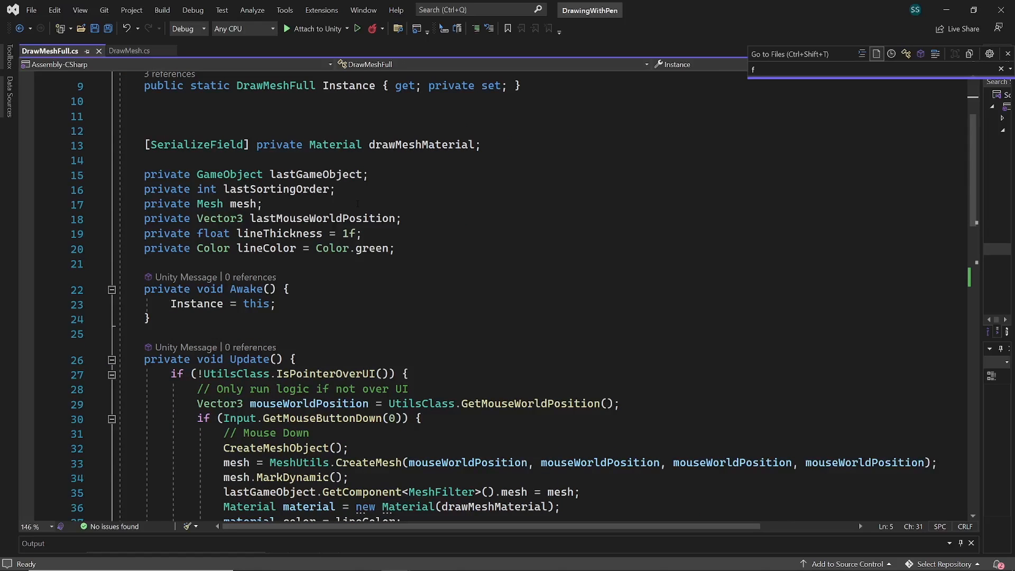
{"action": "scroll", "scroll_direction": "down", "scroll_amount": 3}
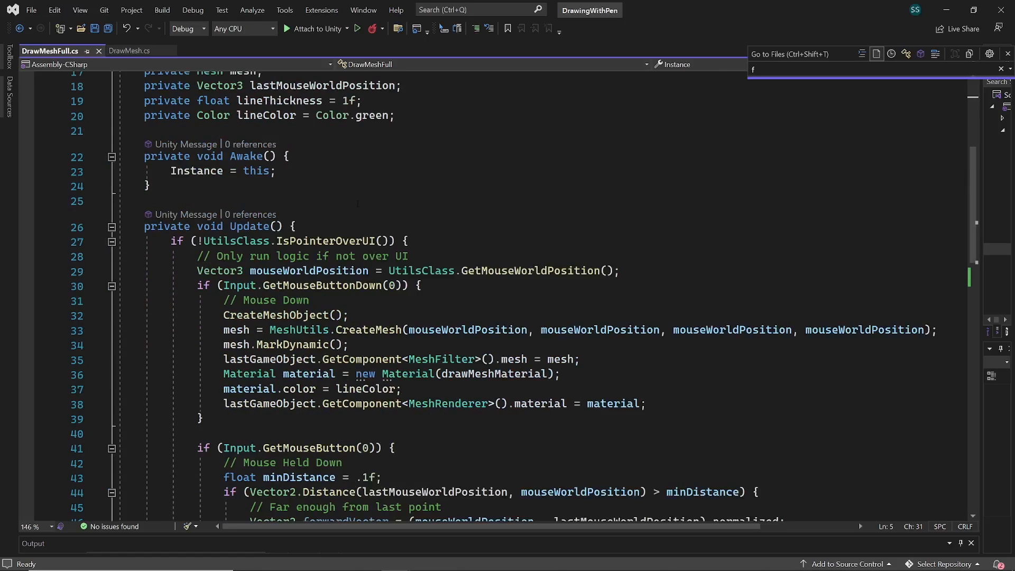
{"action": "scroll", "scroll_direction": "down", "scroll_amount": 3}
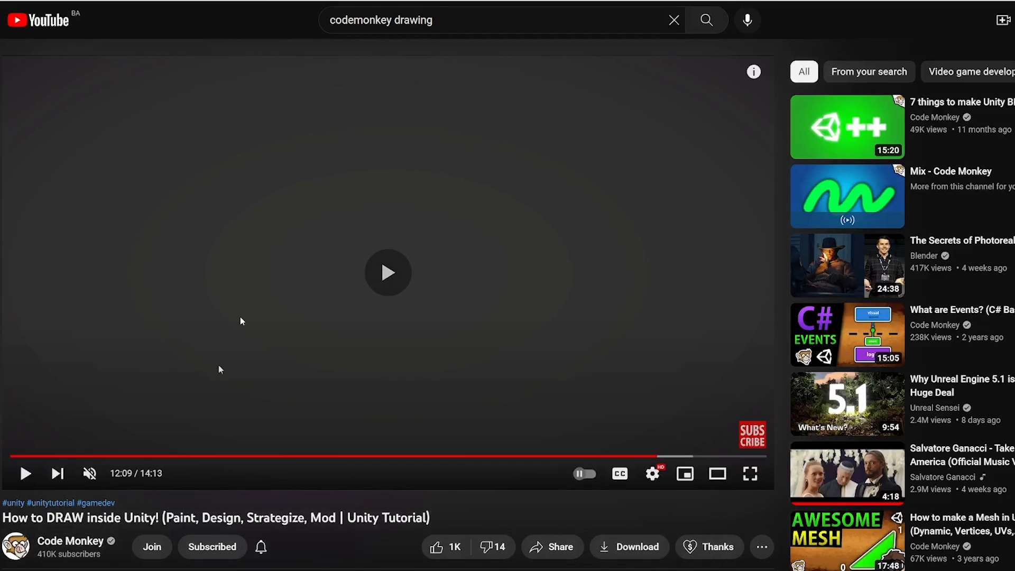
{"action": "left_click", "coordinate": [389, 272]}
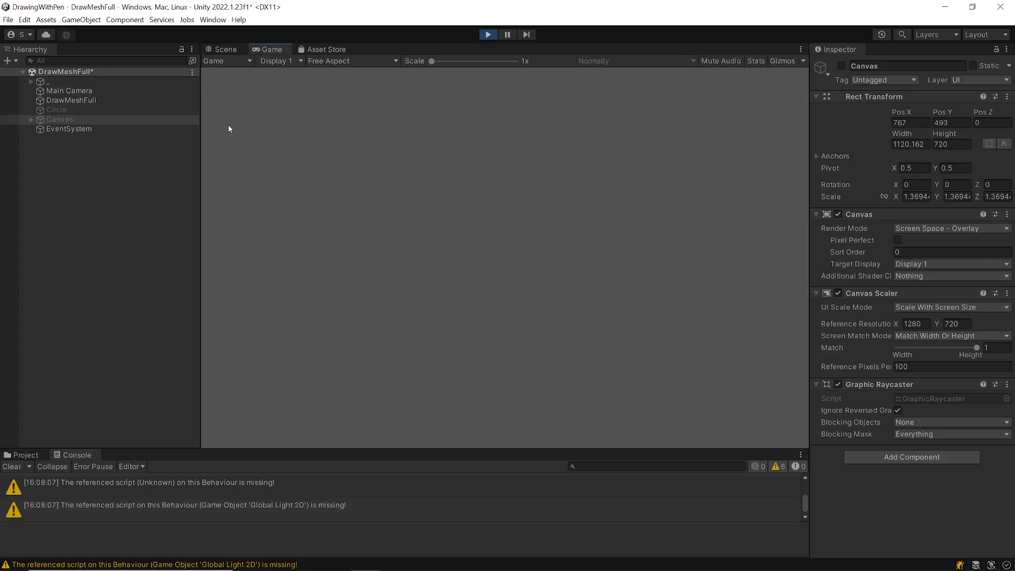
- Draw a test stroke in the running DrawMeshFull Game view
{"action": "left_click_drag", "start_coordinate": [232, 129], "coordinate": [290, 141]}
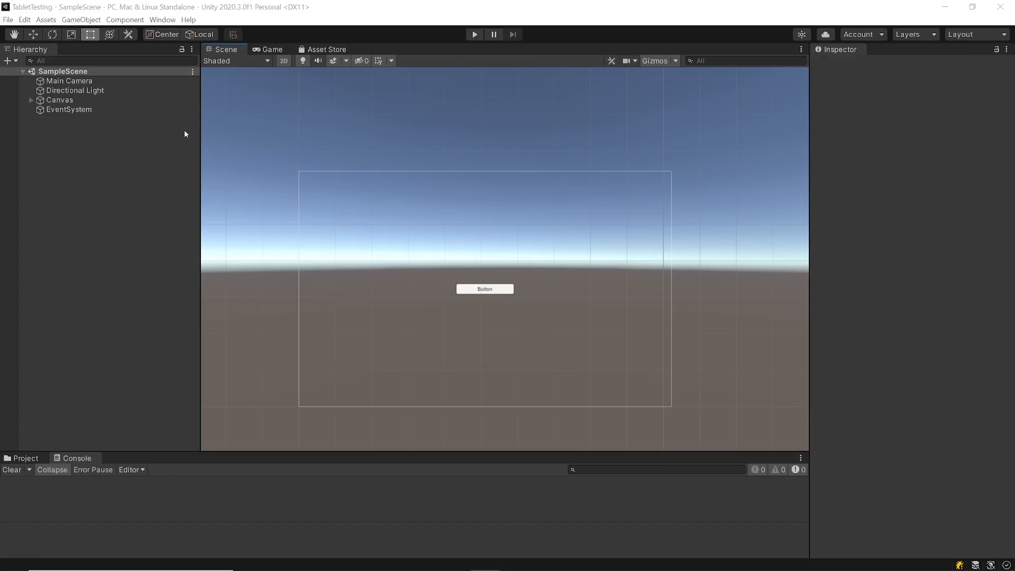
- Show Input System Package settings with Pen, Pointer, Mouse supported and the add-device list
{"action": "left_click", "coordinate": [24, 19]}
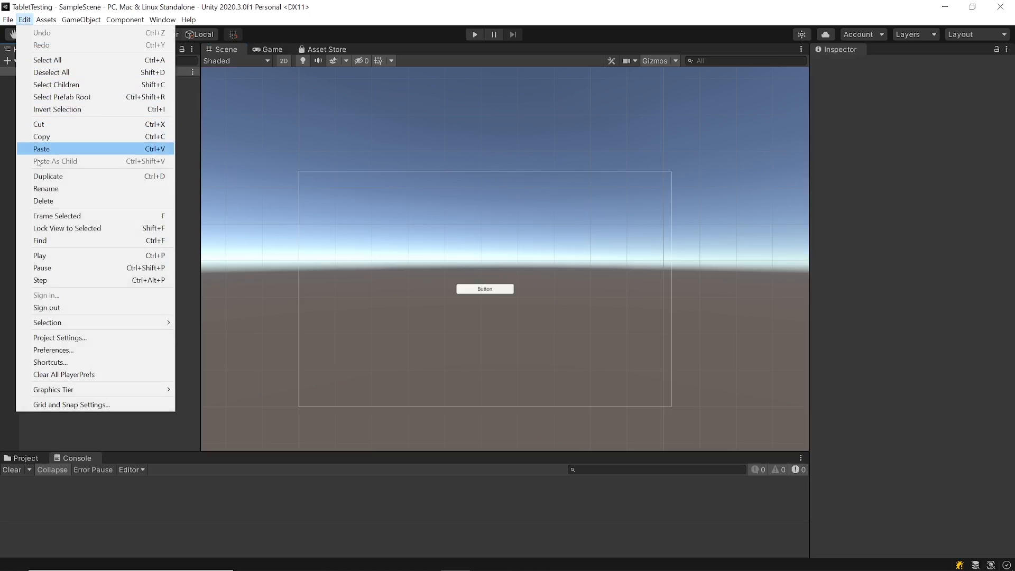
{"action": "left_click", "coordinate": [59, 337]}
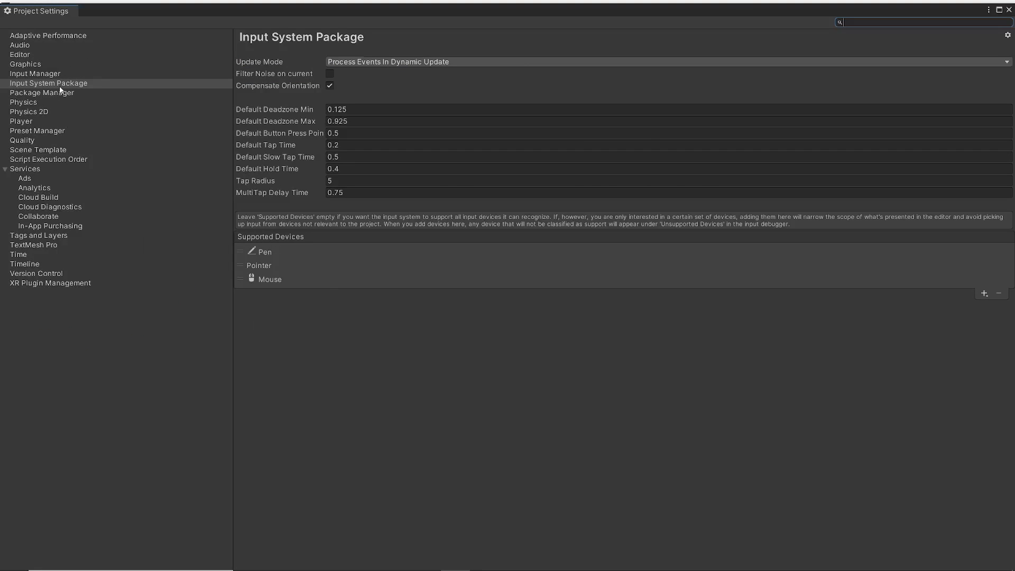
{"action": "left_click", "coordinate": [48, 82]}
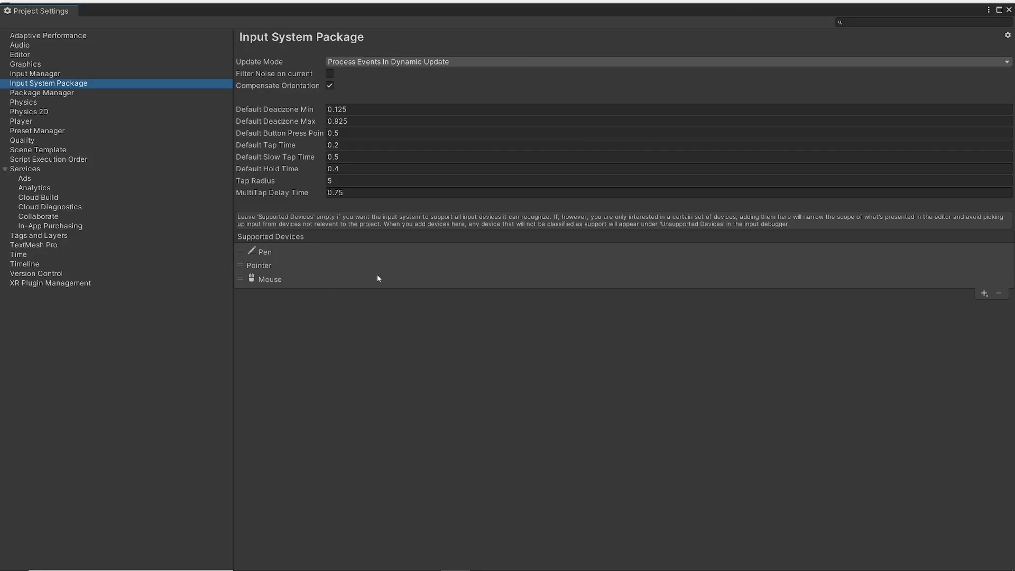
{"action": "mouse_move", "coordinate": [641, 260]}
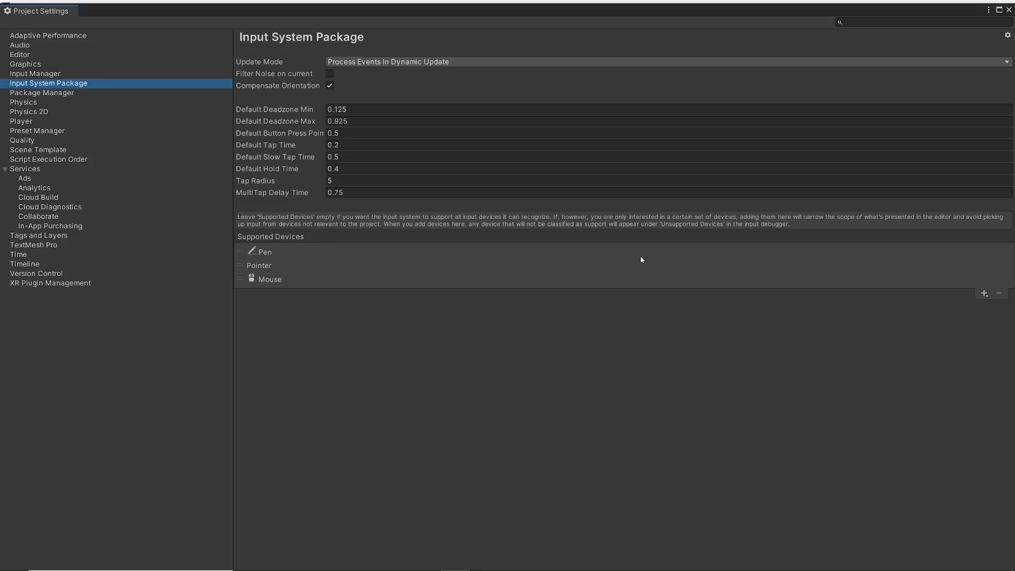
{"action": "left_click", "coordinate": [985, 293]}
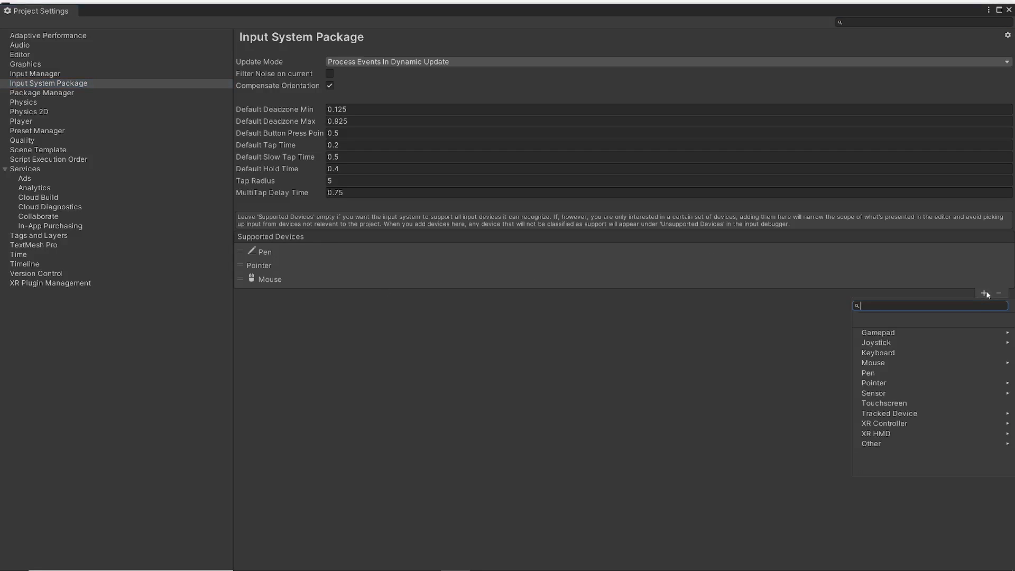